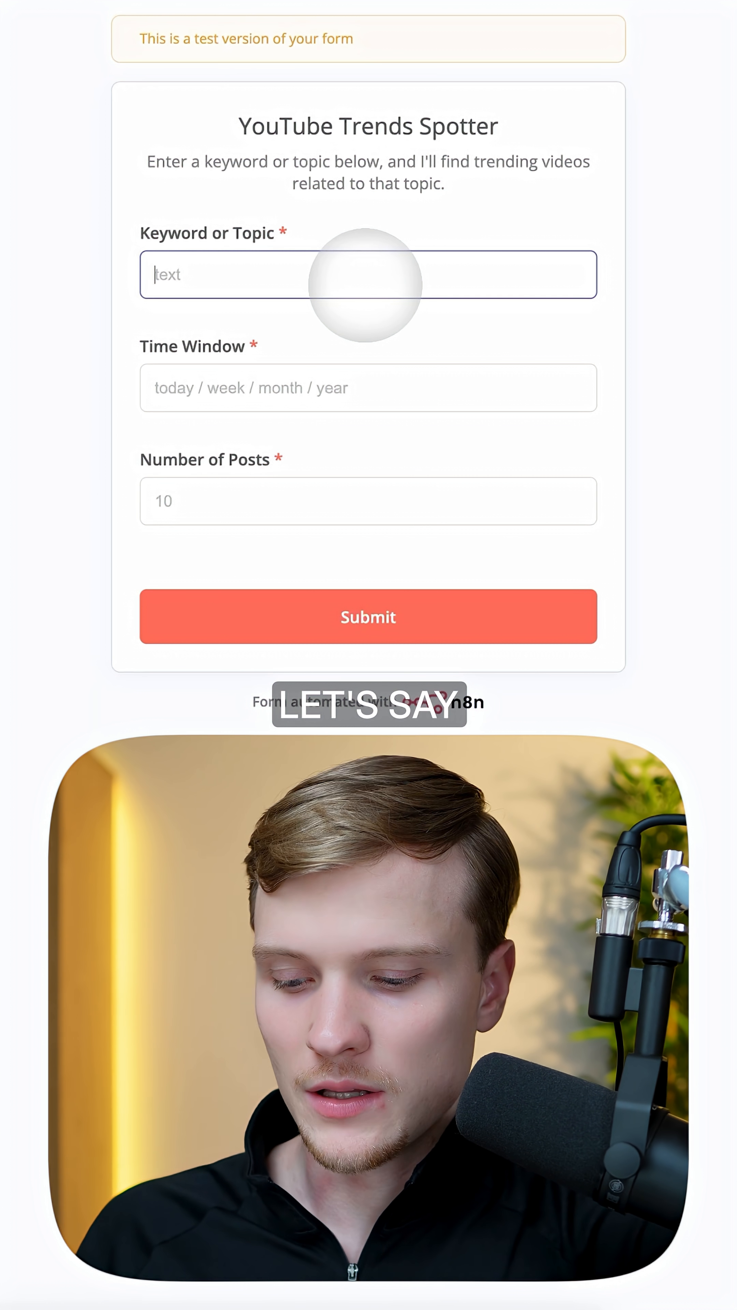
{"action": "type", "text": "fashion tips"}
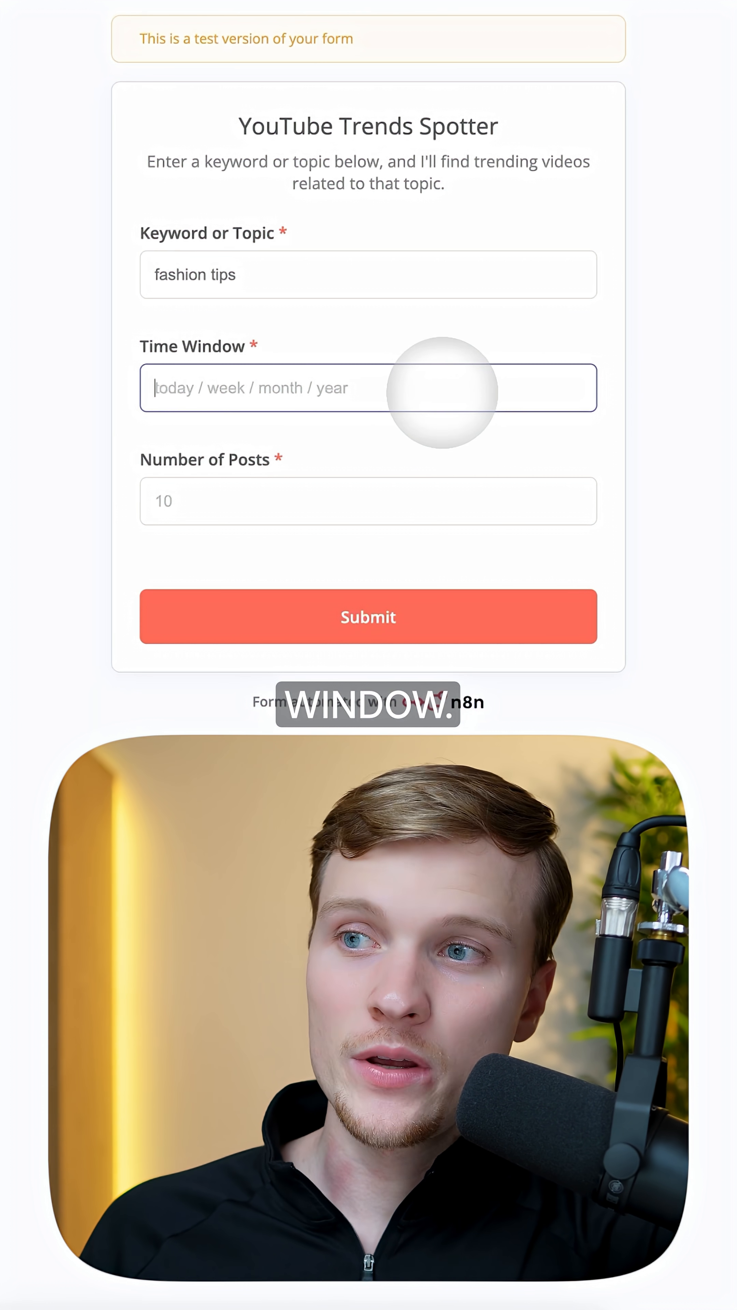
{"action": "type", "text": "year"}
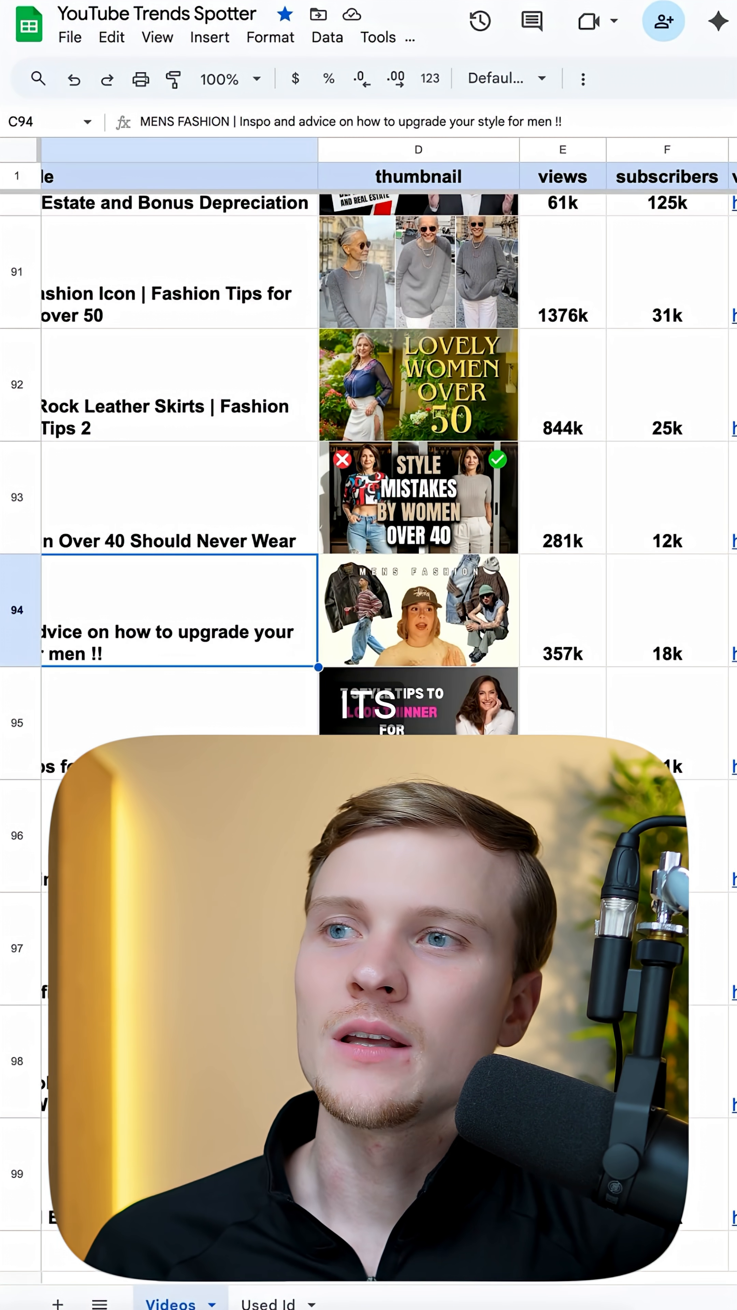
{"action": "scroll", "scroll_direction": "right", "scroll_amount": 3}
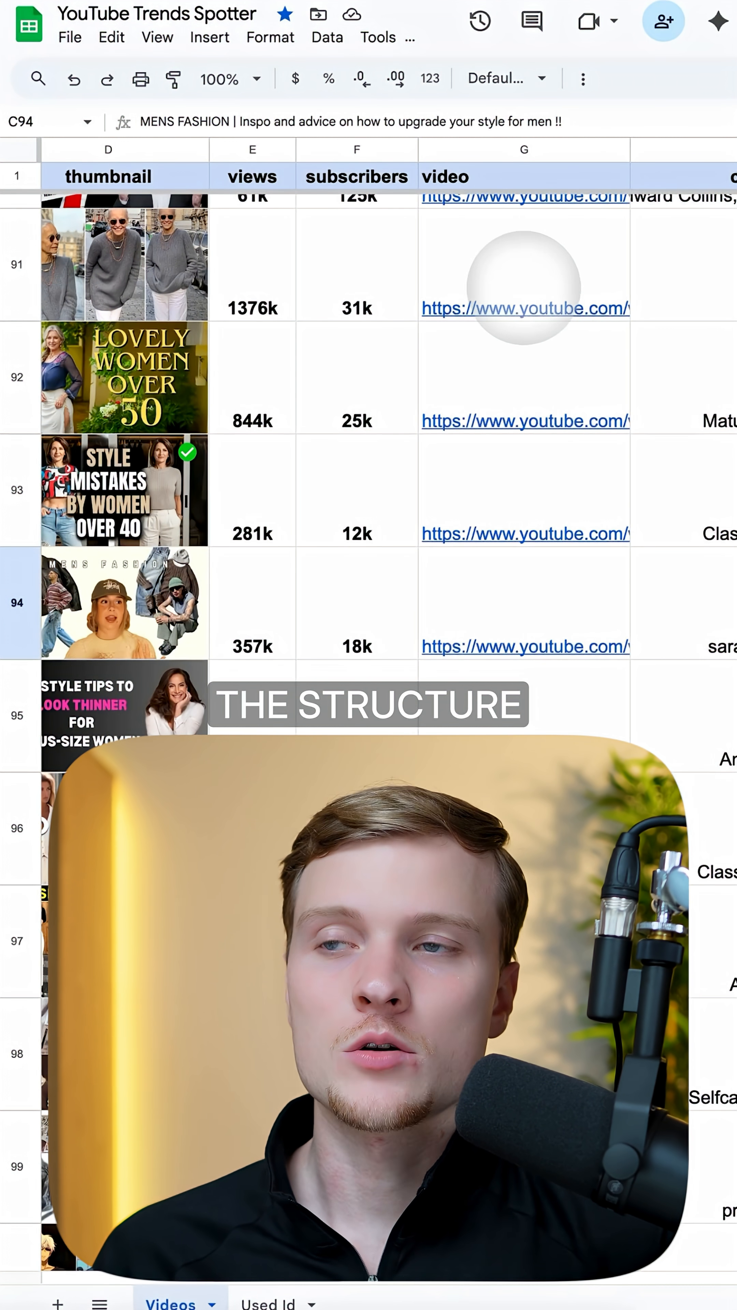